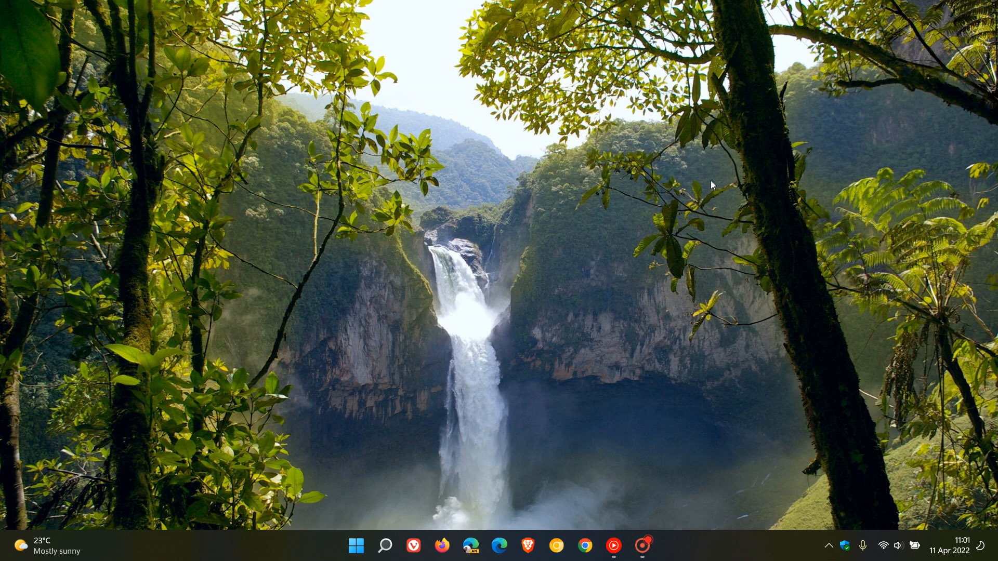
mouse_move(741, 211)
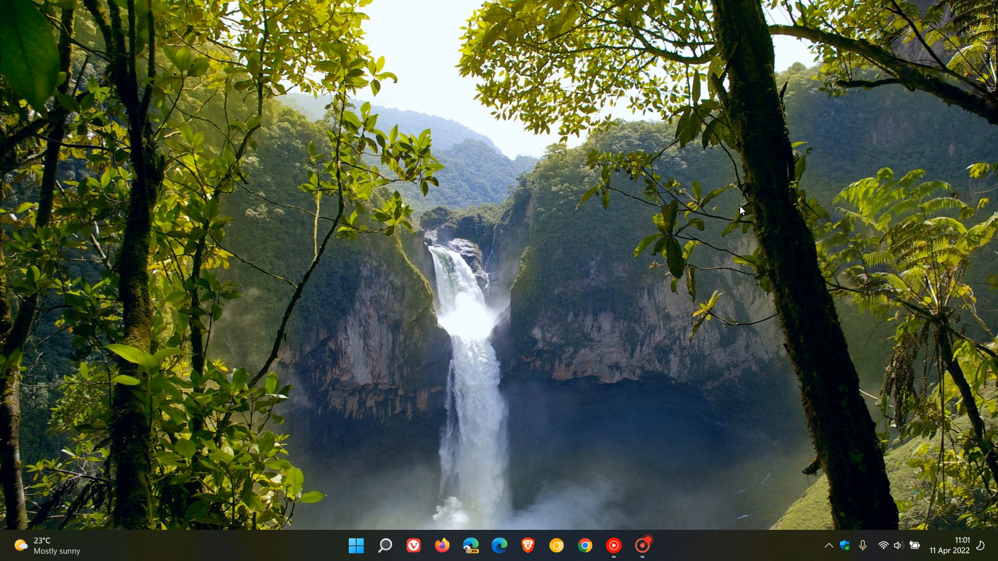
mouse_move(513, 248)
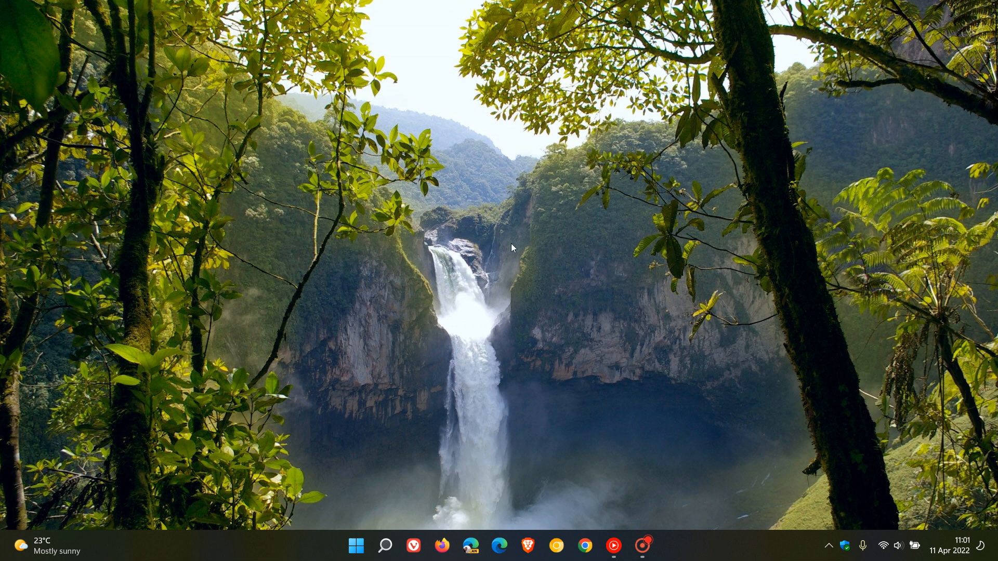
mouse_move(741, 179)
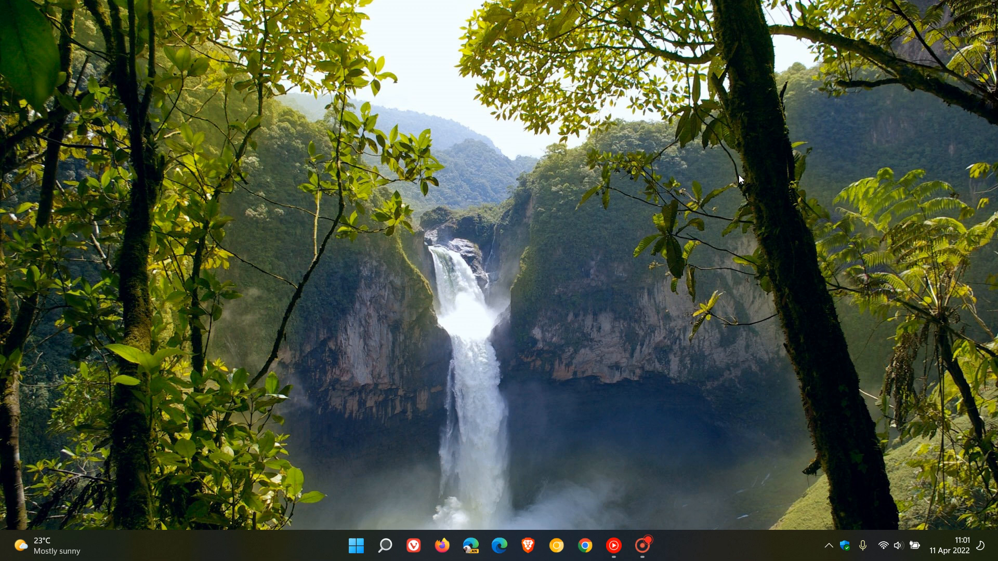
mouse_move(732, 511)
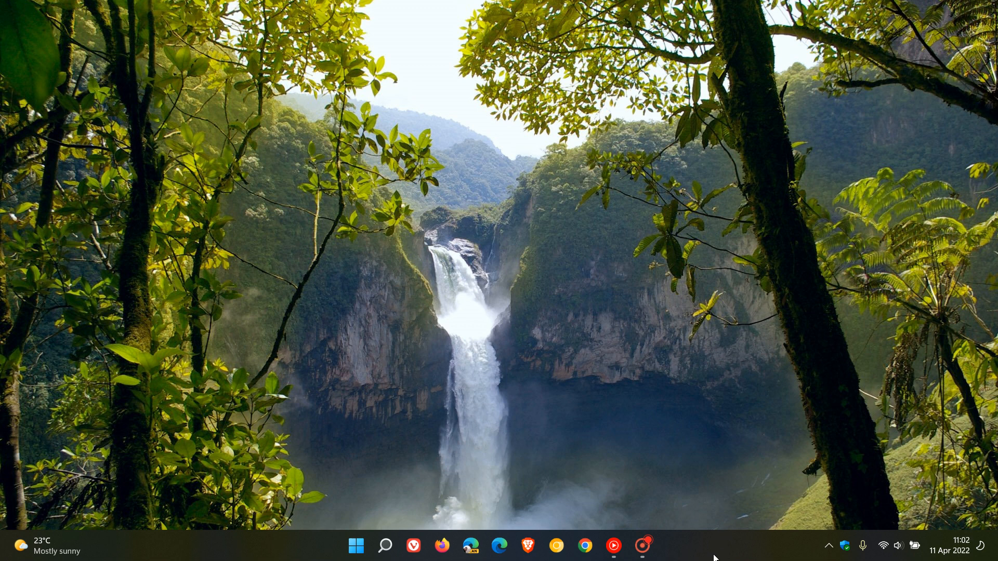
mouse_move(913, 286)
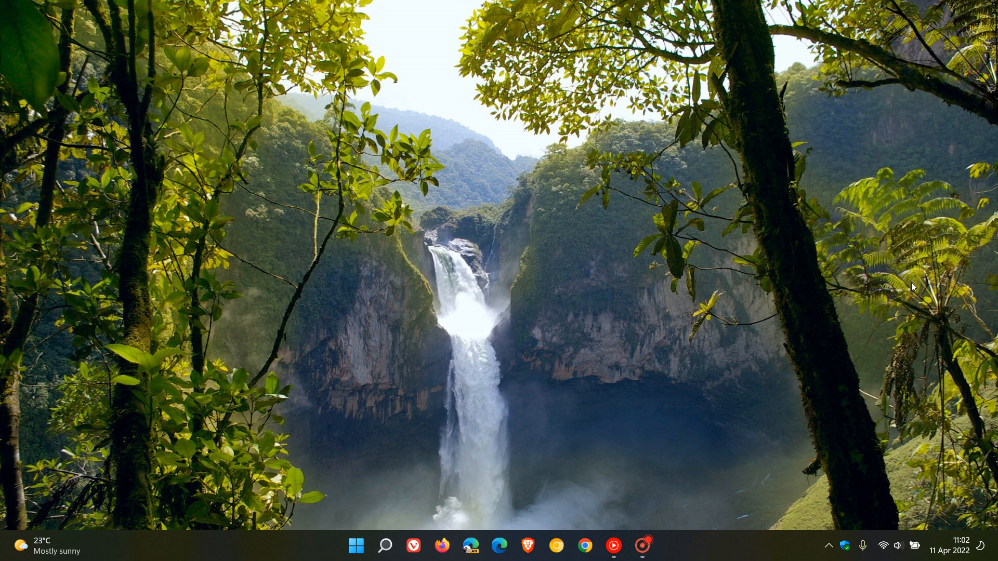
mouse_move(744, 316)
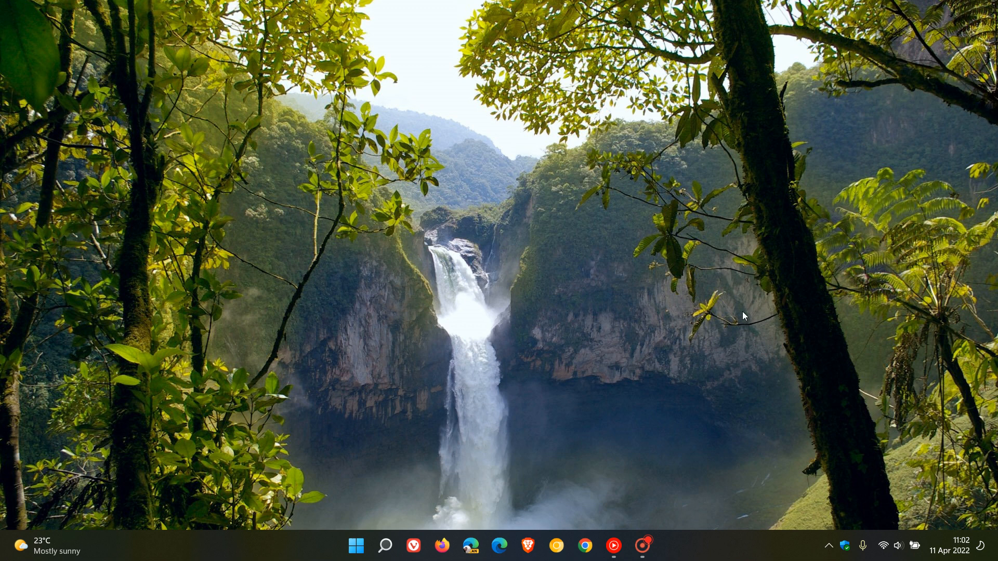
mouse_move(276, 548)
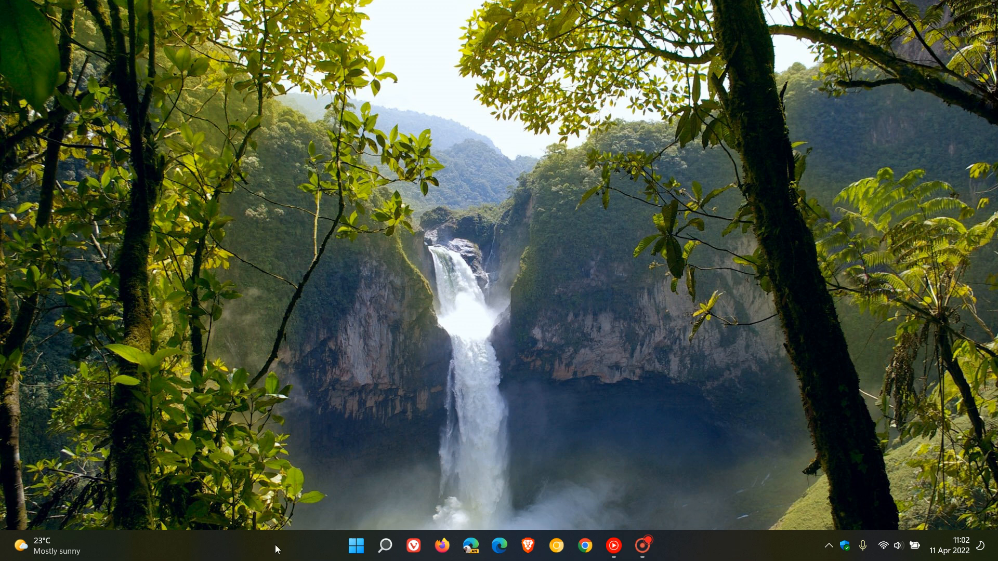
mouse_move(642, 546)
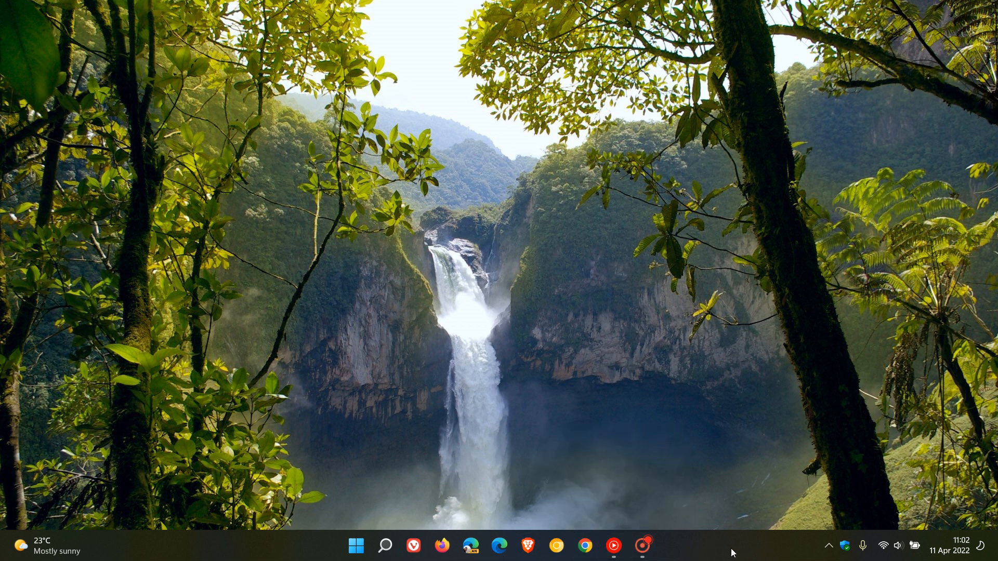
mouse_move(652, 427)
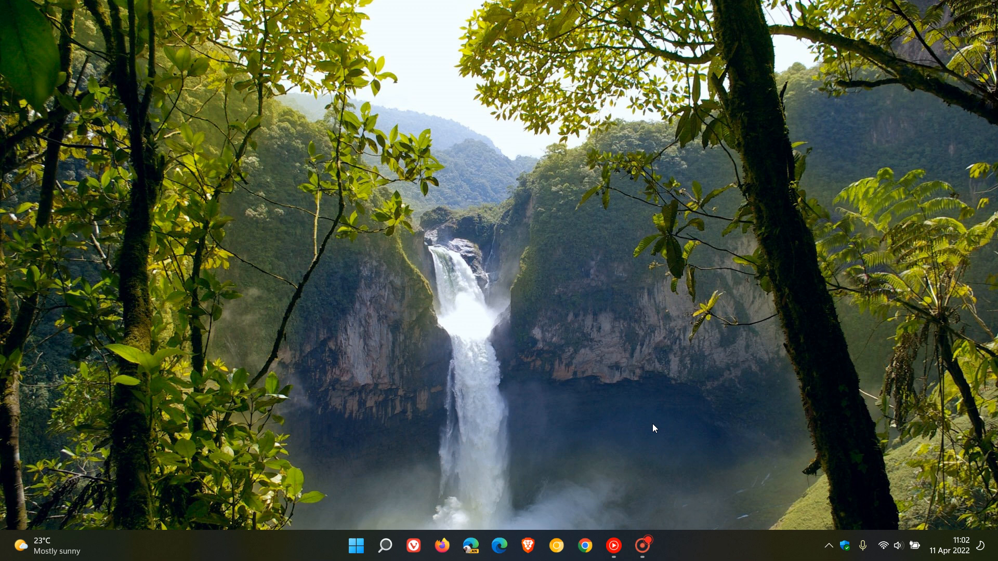
mouse_move(3, 287)
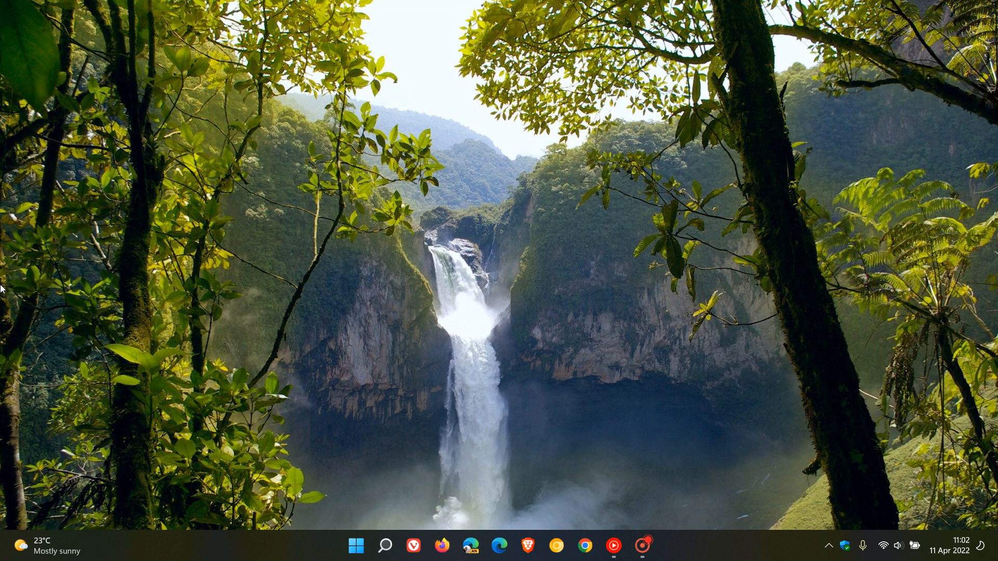
mouse_move(768, 441)
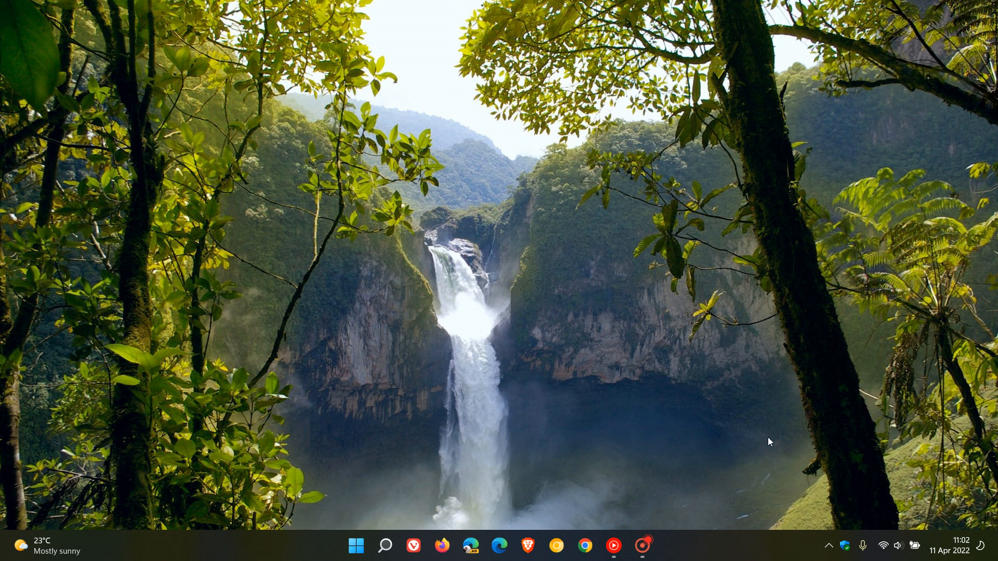
mouse_move(739, 553)
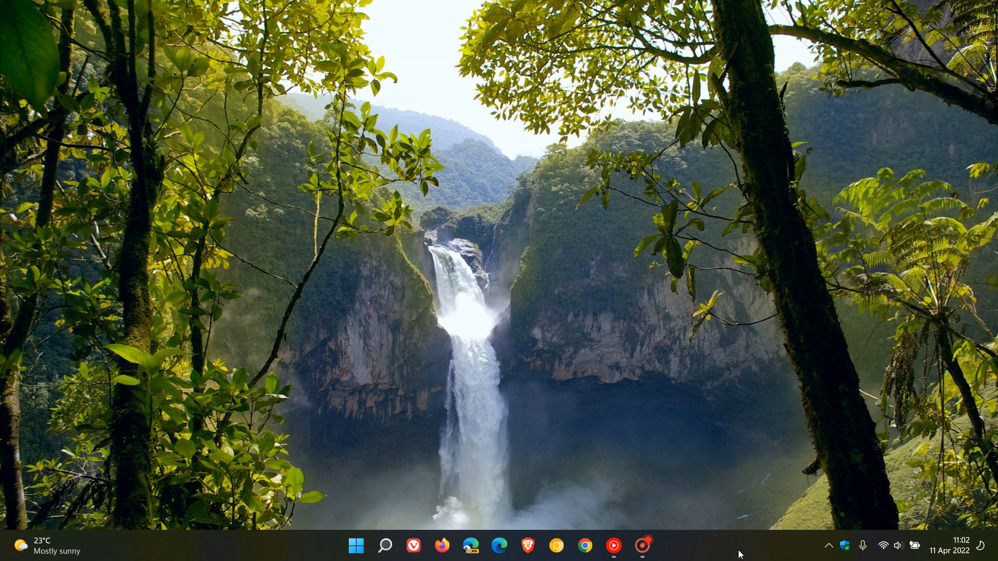
mouse_move(762, 549)
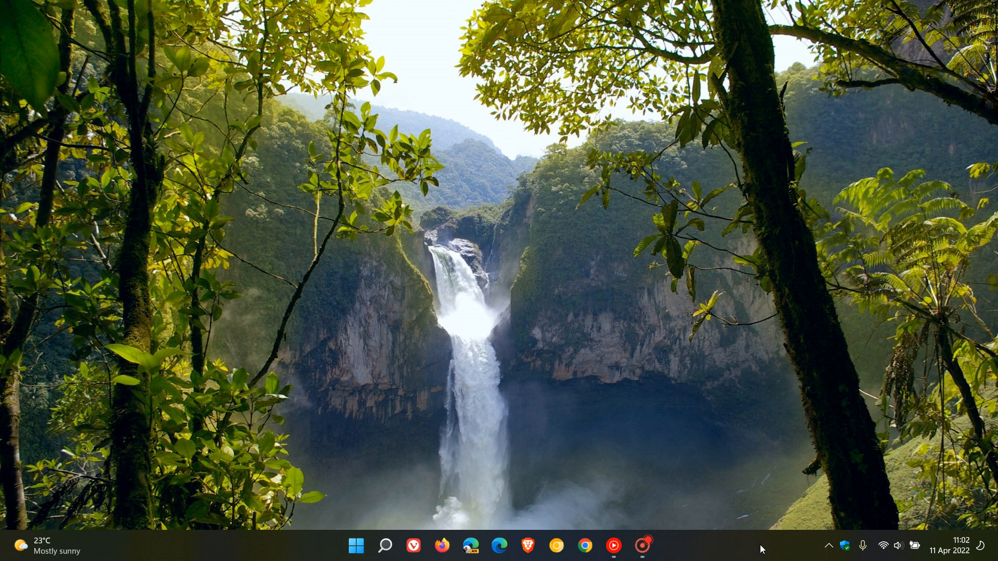
mouse_move(736, 553)
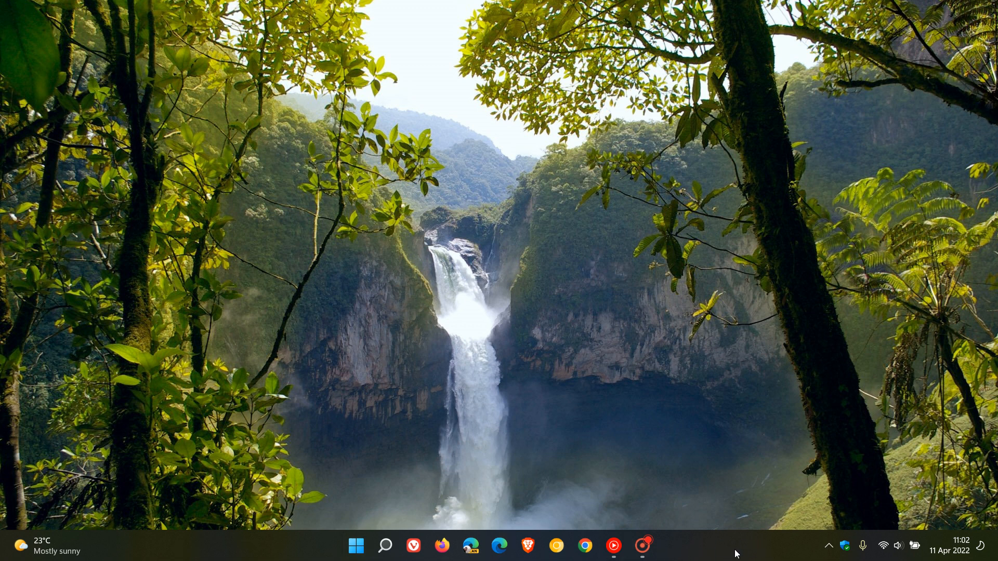
mouse_move(634, 329)
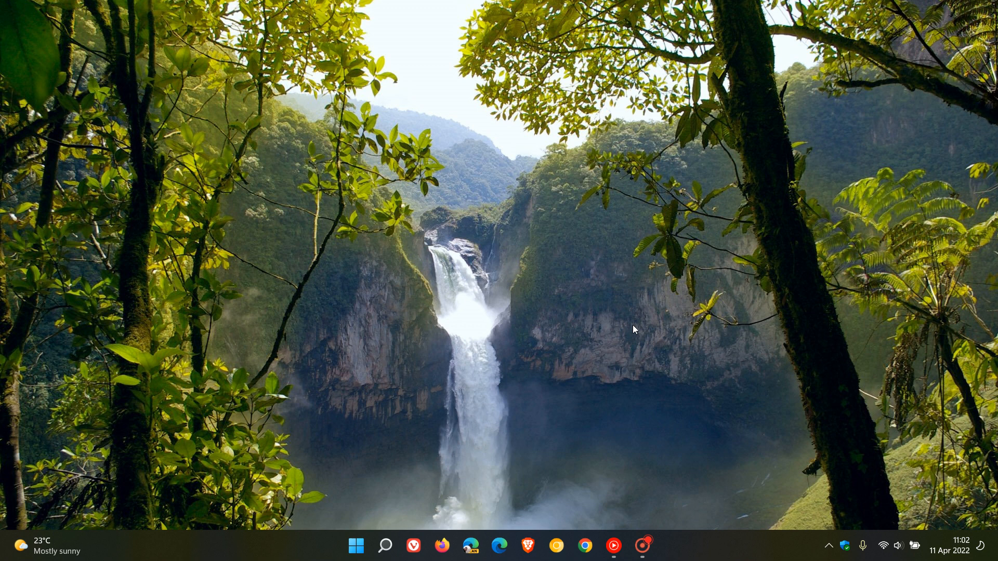
mouse_move(640, 318)
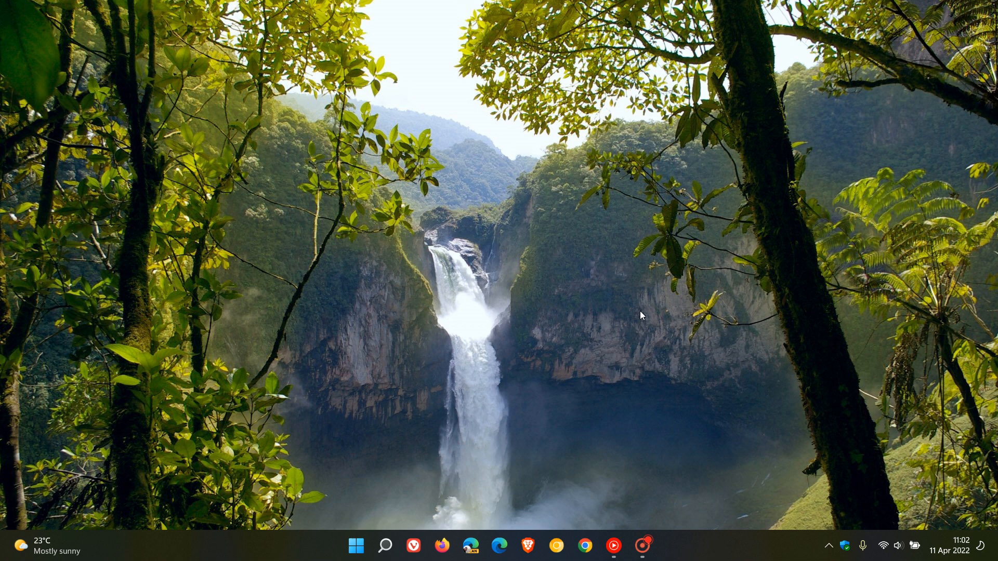
mouse_move(650, 312)
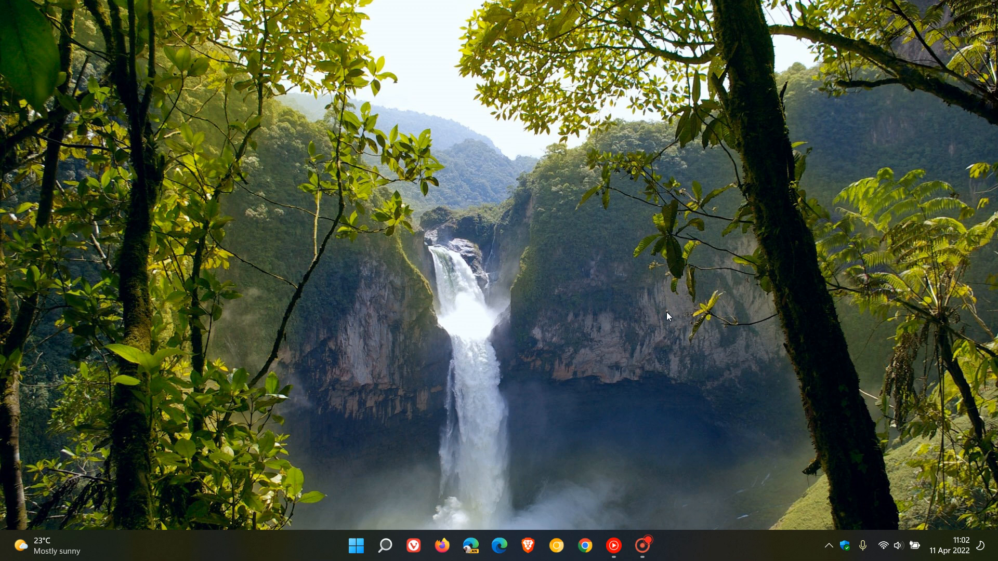
mouse_move(649, 296)
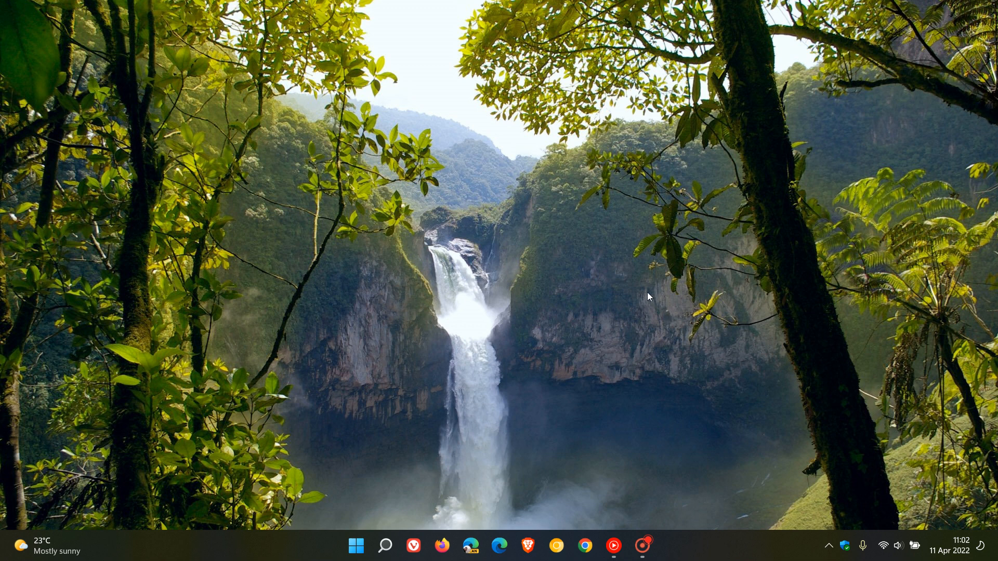
mouse_move(652, 519)
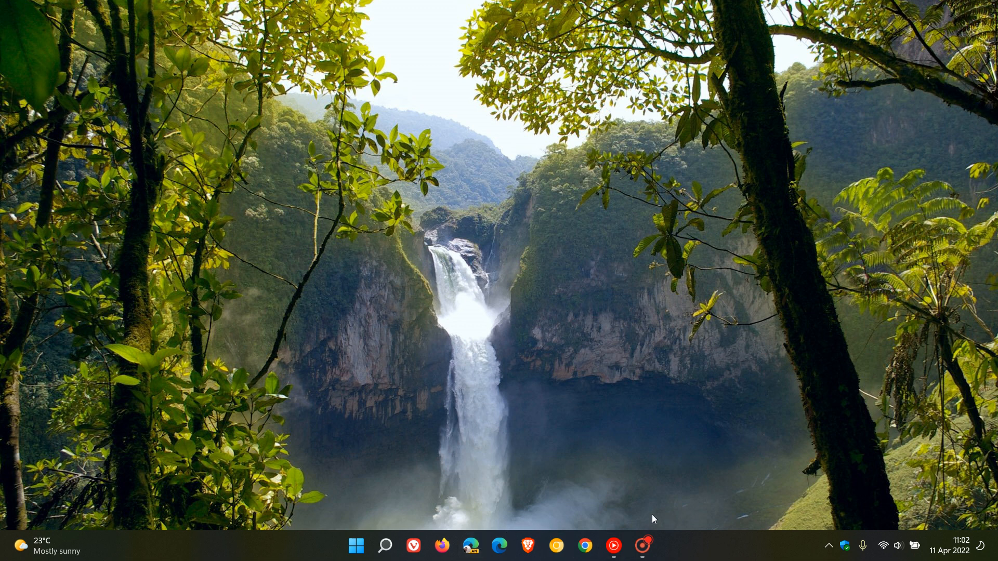
mouse_move(840, 275)
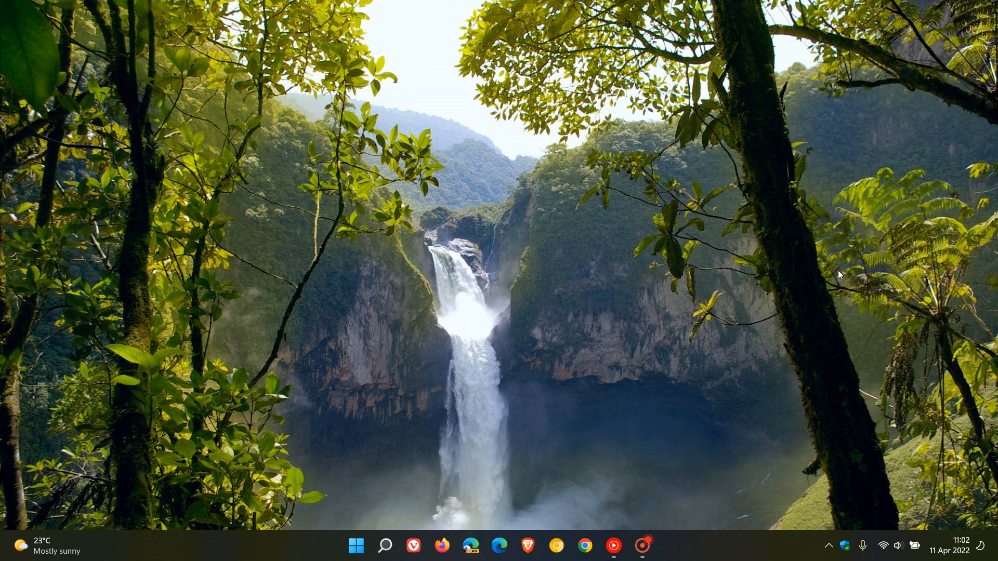
mouse_move(786, 258)
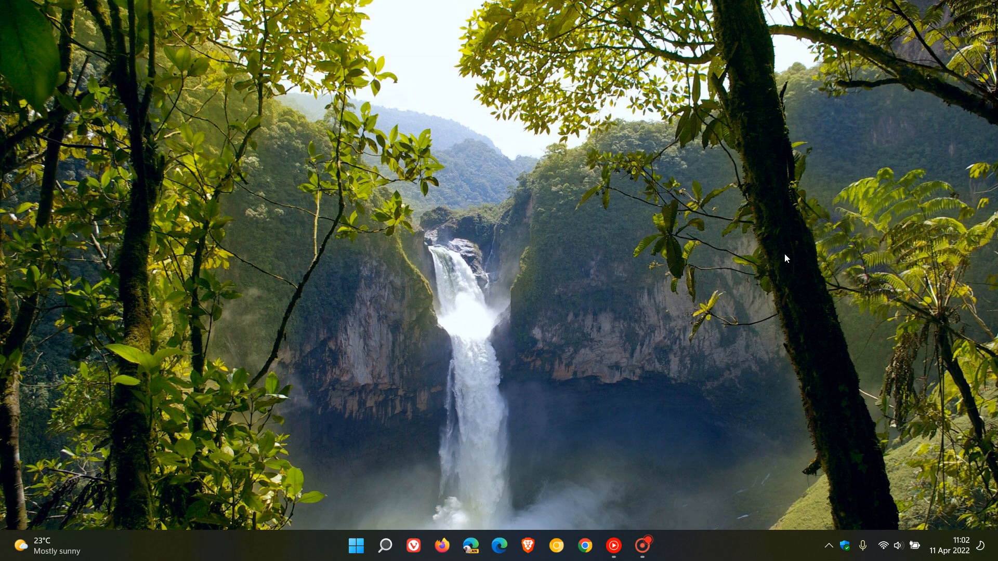
mouse_move(769, 380)
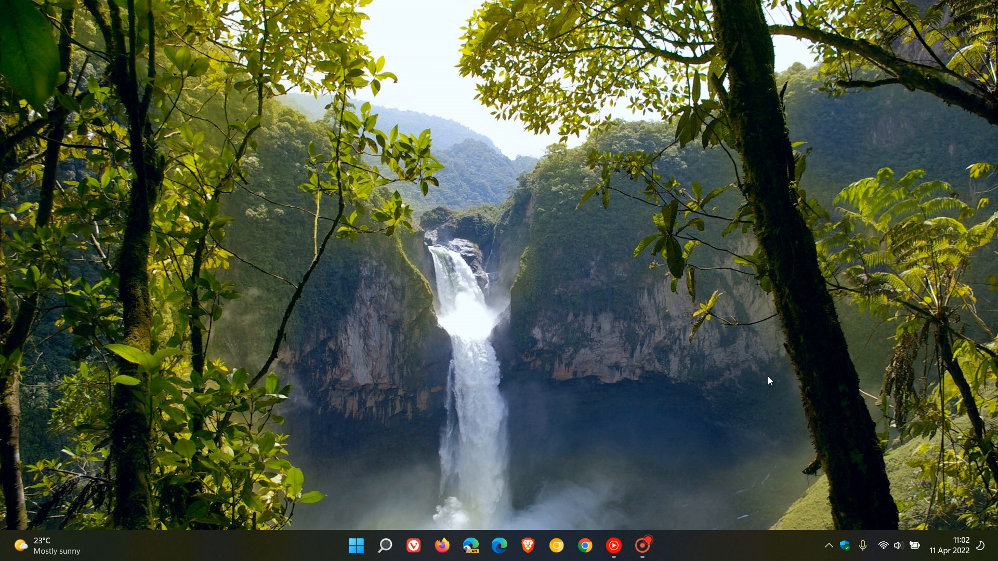
mouse_move(615, 360)
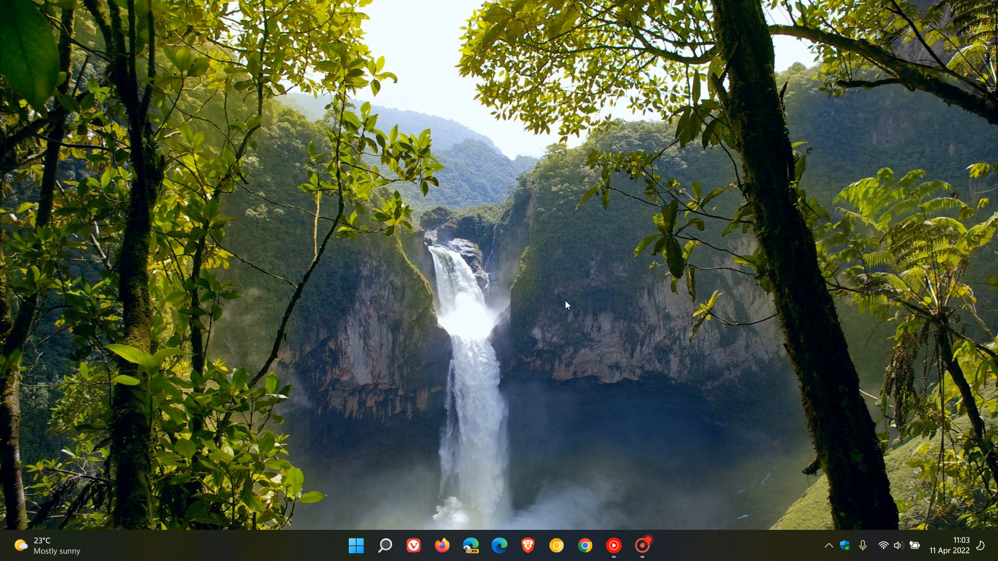
mouse_move(592, 158)
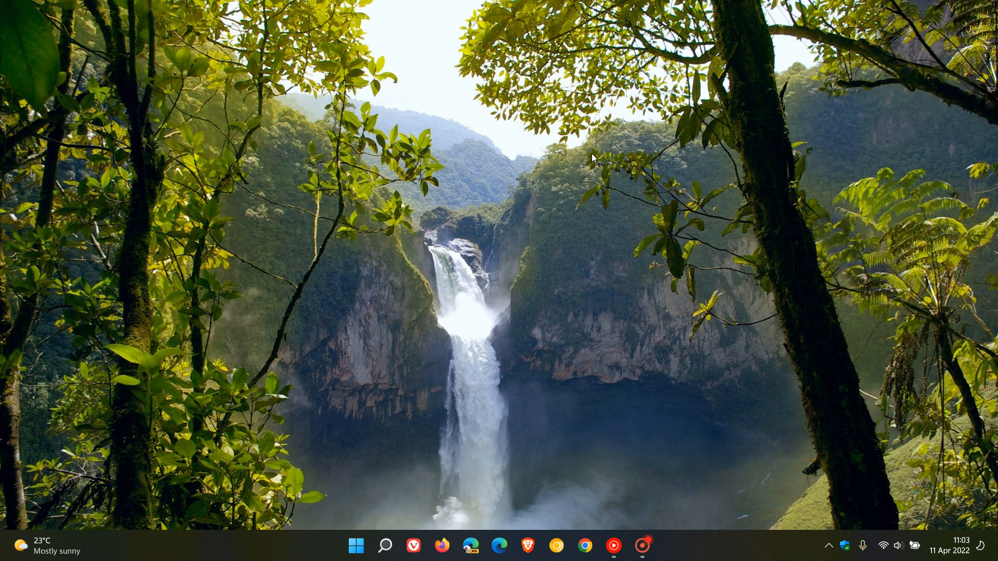
mouse_move(634, 238)
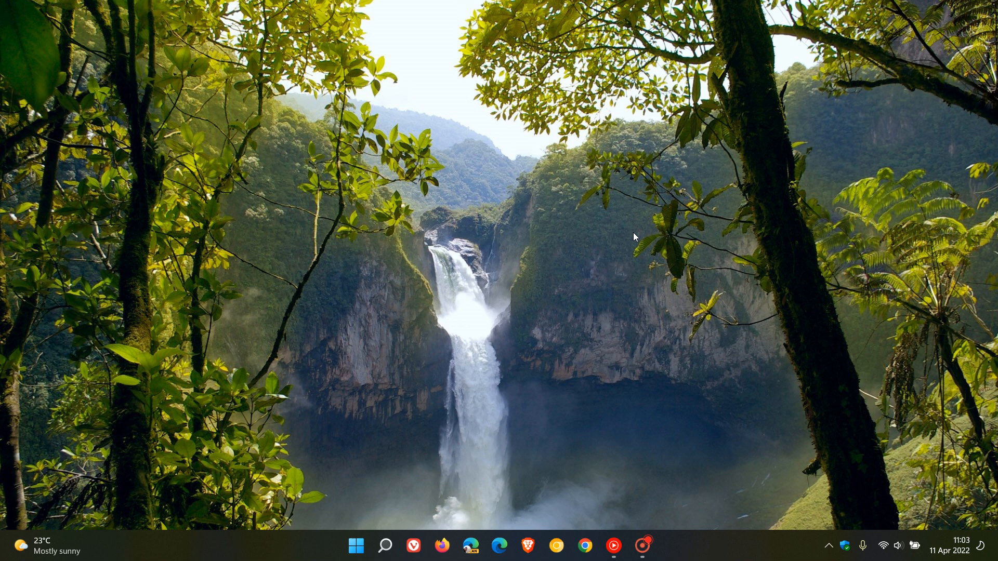
mouse_move(151, 292)
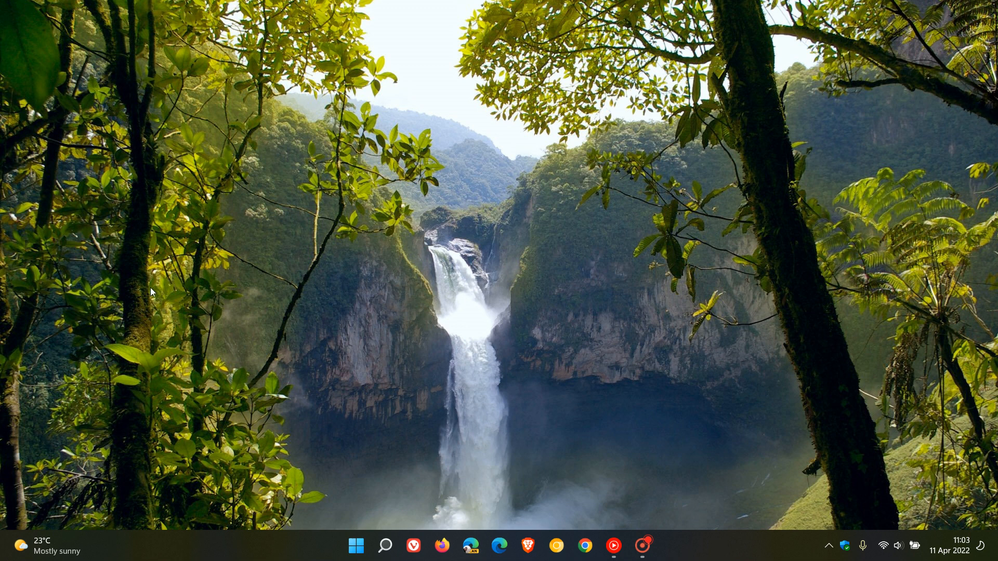
mouse_move(604, 230)
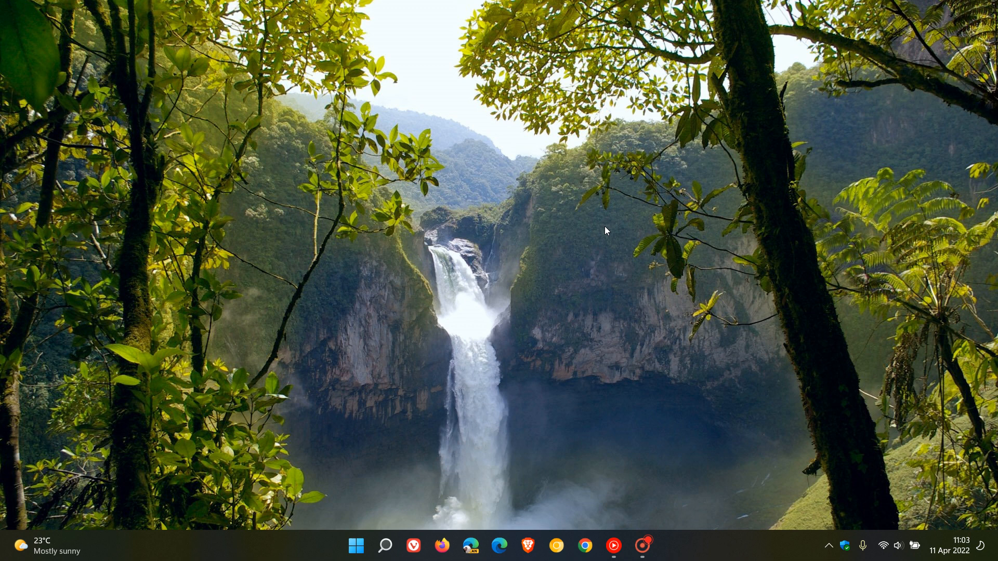
mouse_move(651, 262)
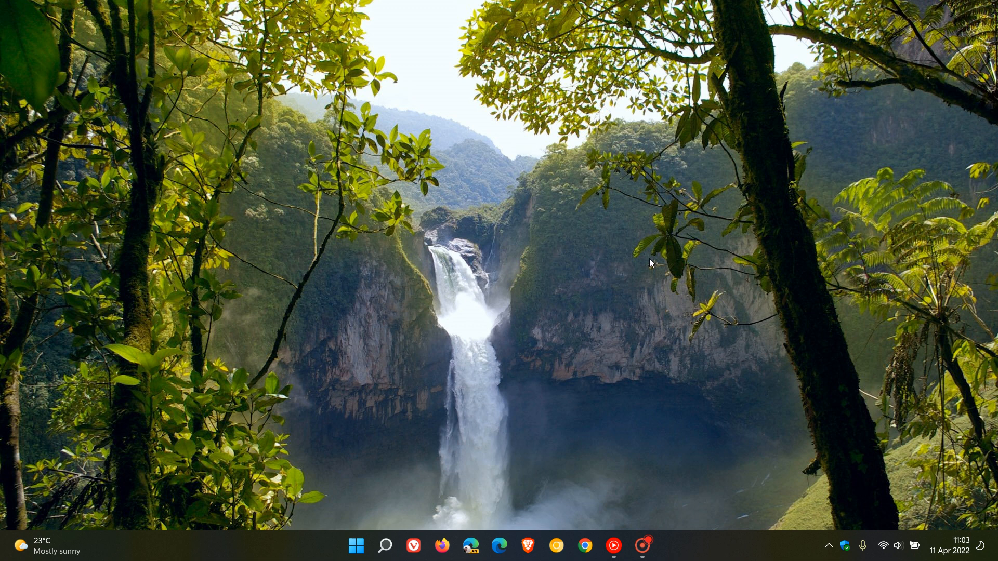
mouse_move(634, 231)
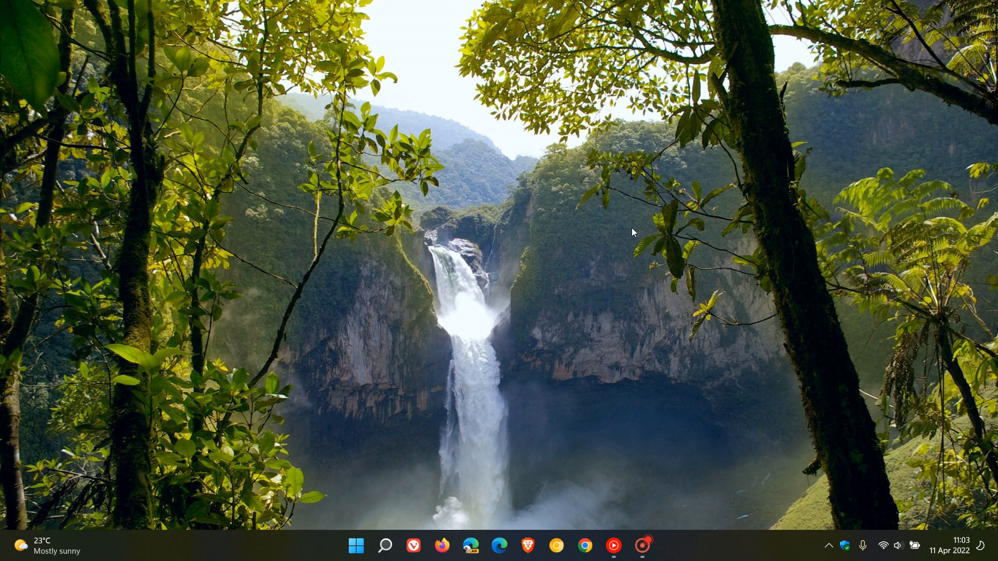
mouse_move(628, 231)
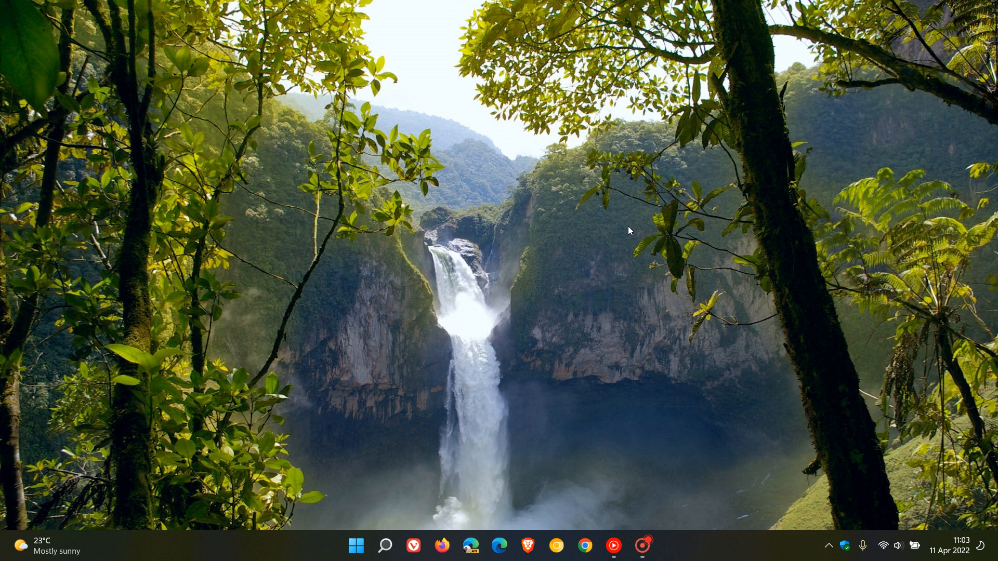
mouse_move(588, 243)
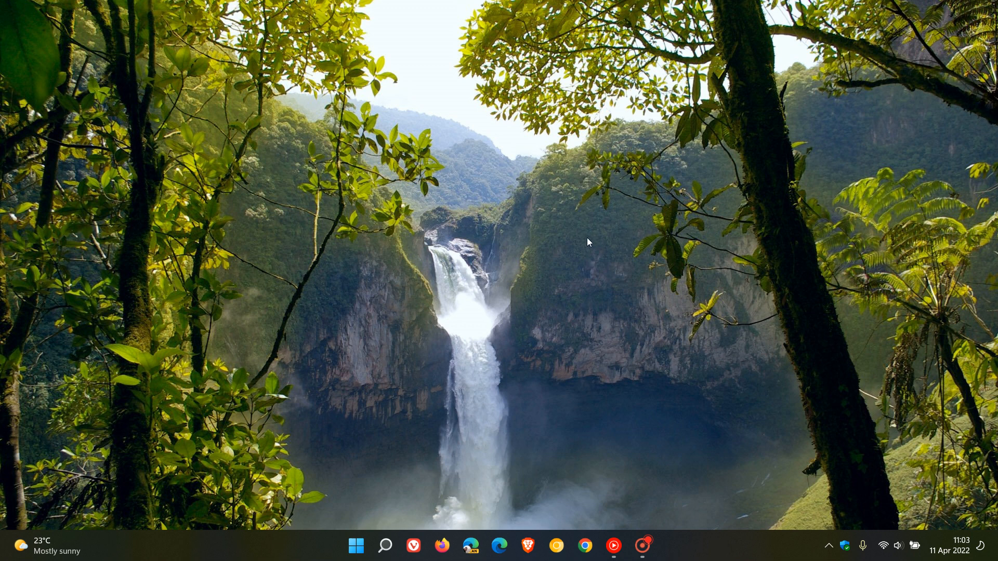
mouse_move(697, 517)
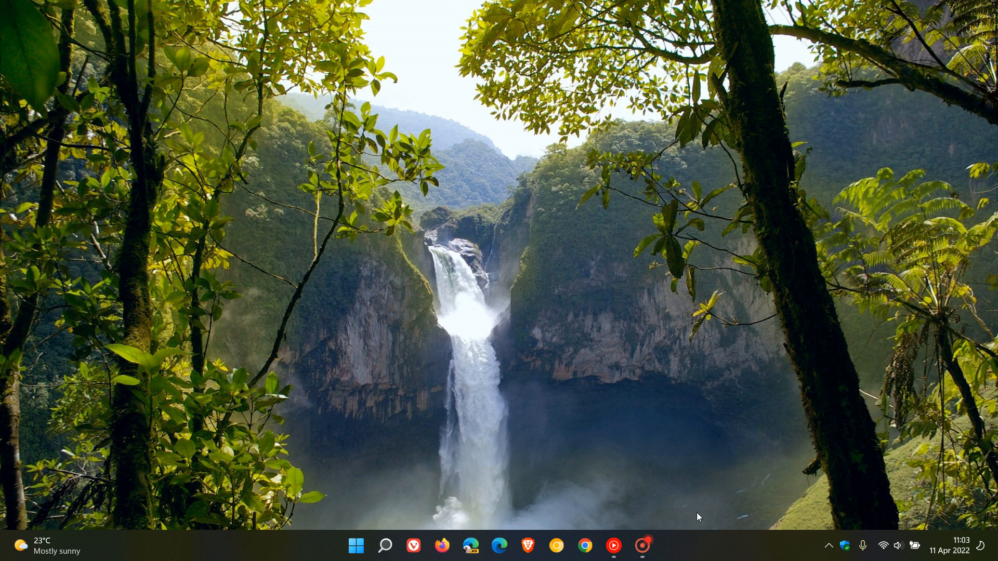
mouse_move(605, 230)
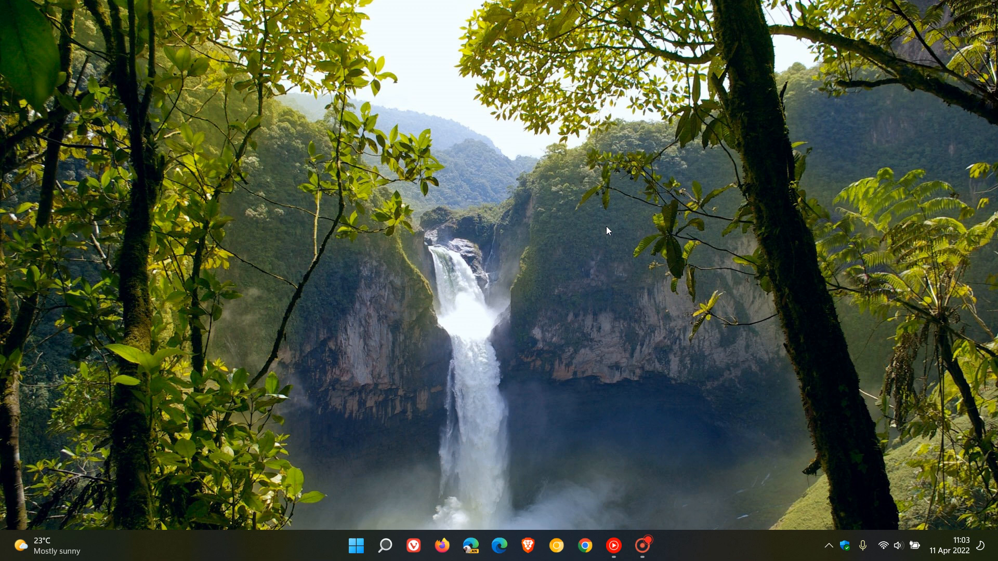
mouse_move(607, 249)
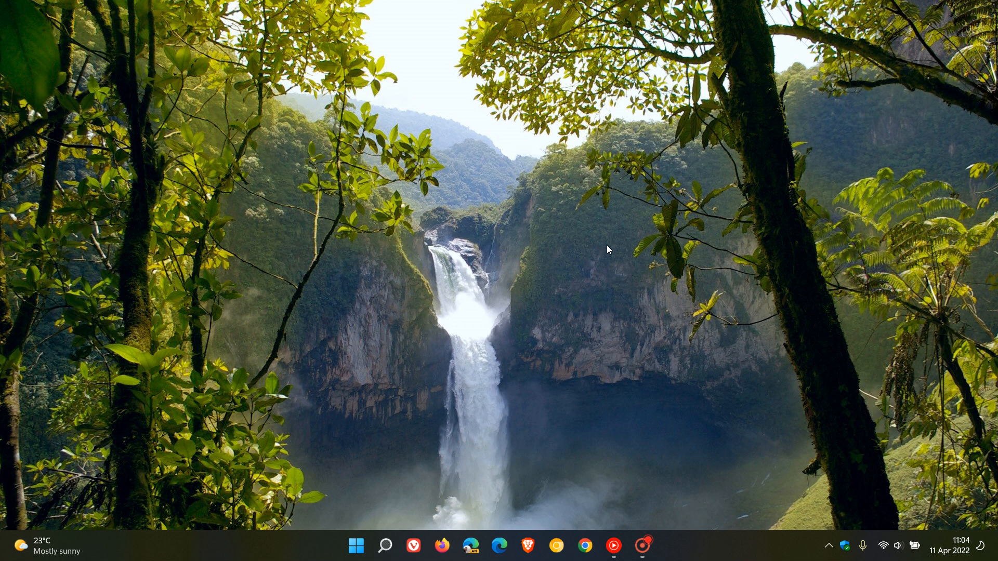
mouse_move(606, 253)
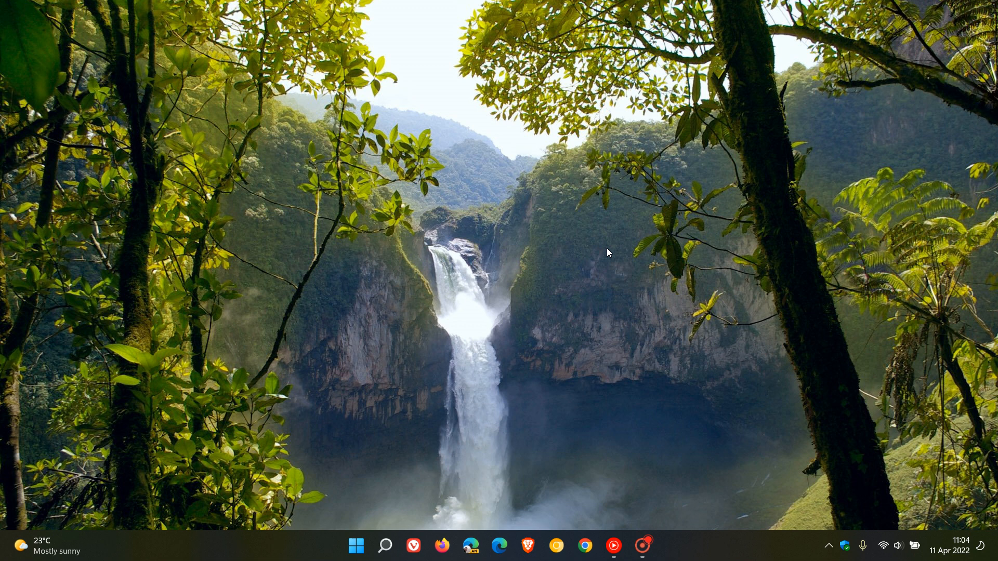
mouse_move(609, 256)
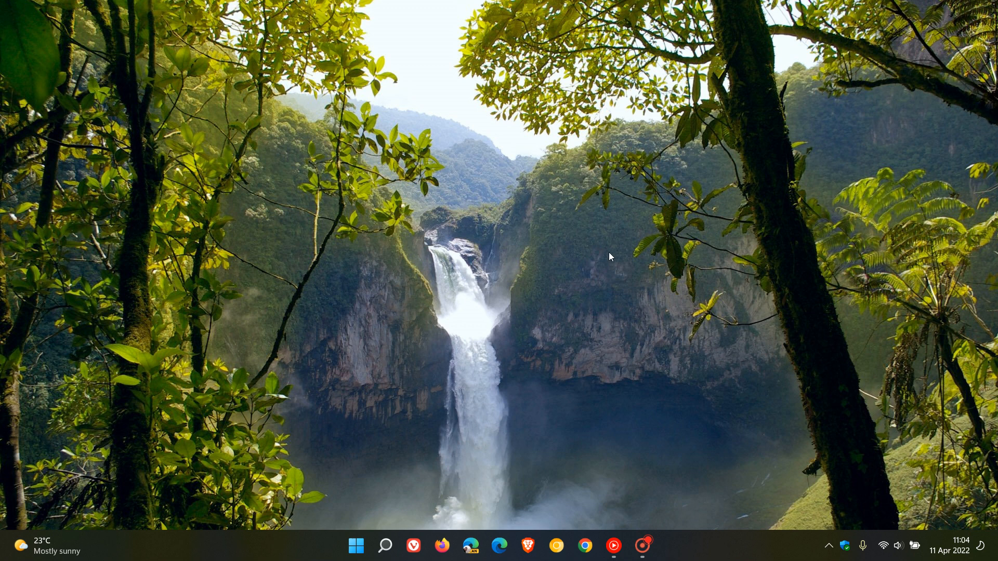
mouse_move(625, 281)
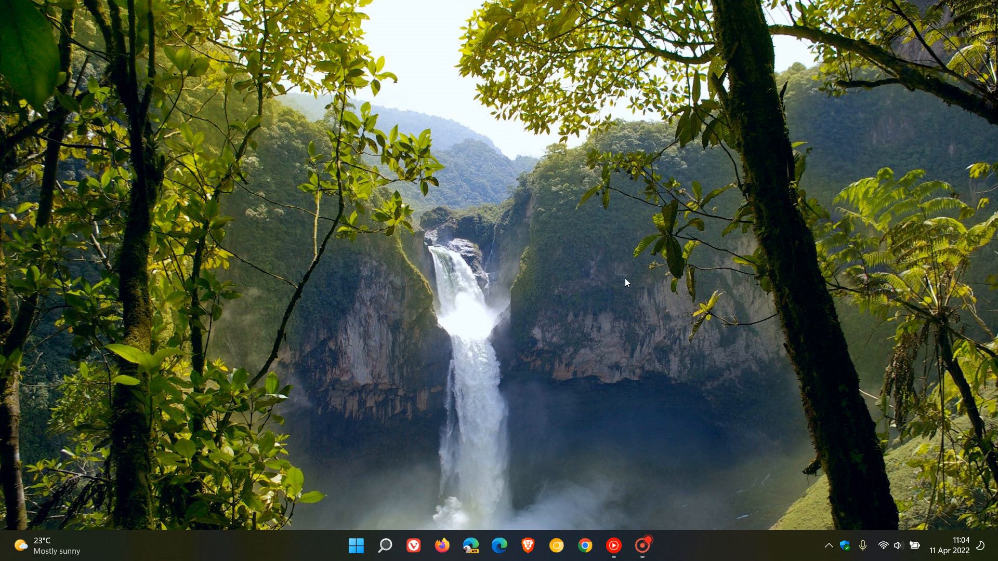
mouse_move(645, 247)
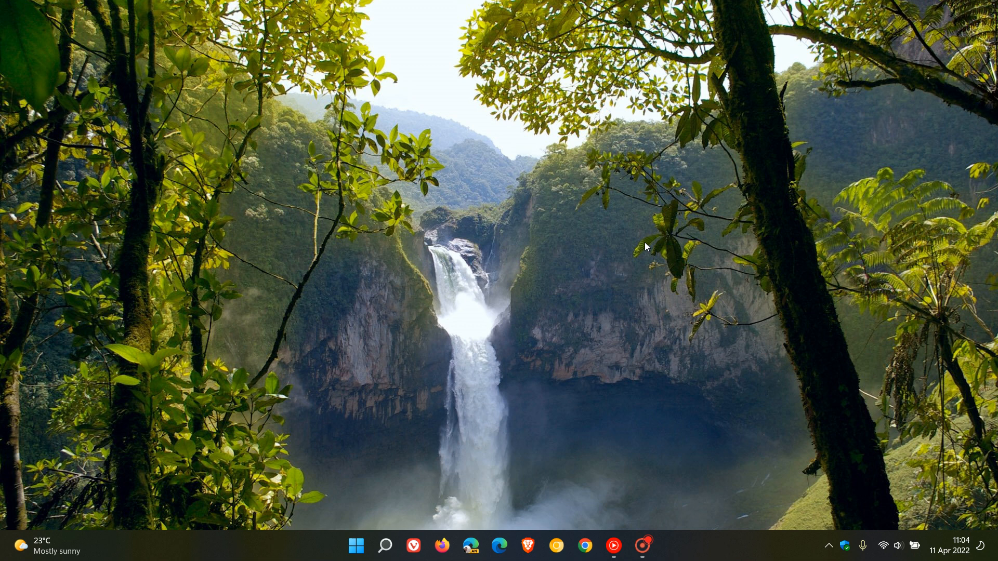
mouse_move(660, 244)
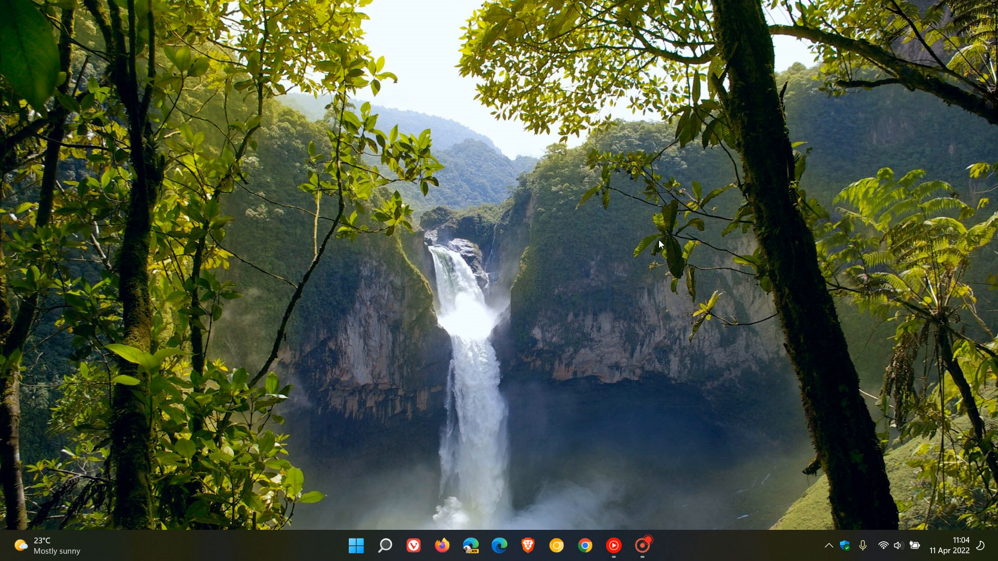
mouse_move(660, 250)
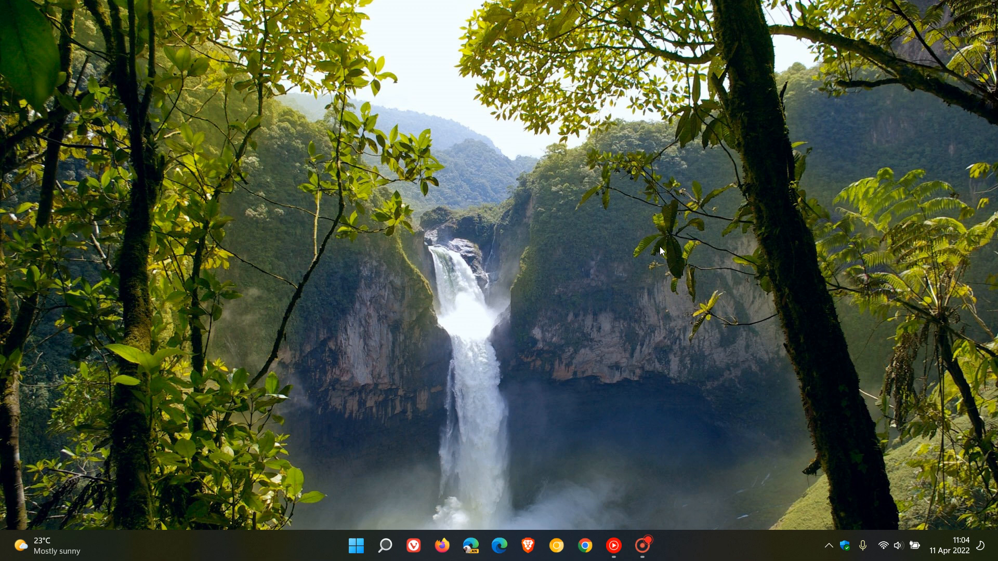
mouse_move(653, 234)
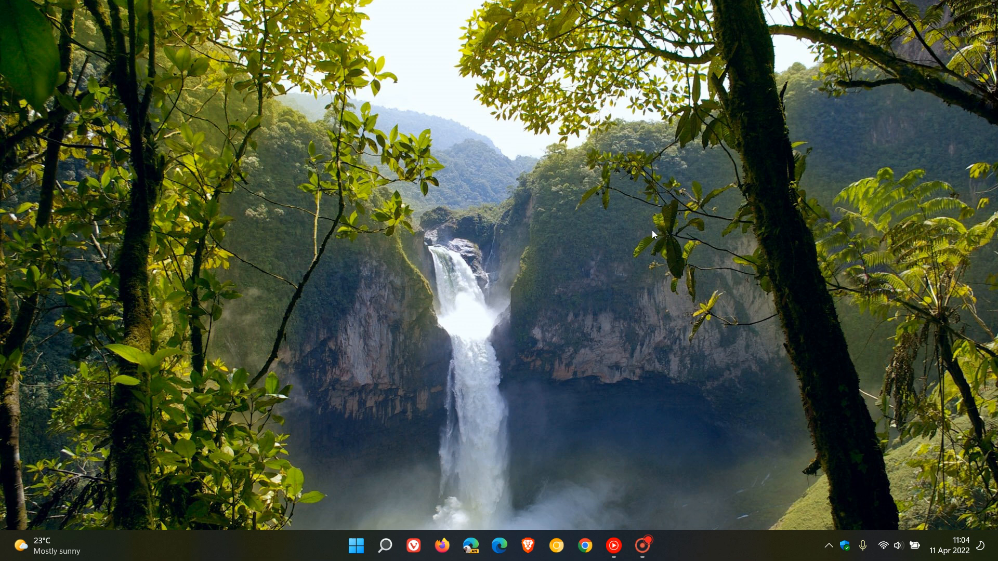
mouse_move(674, 301)
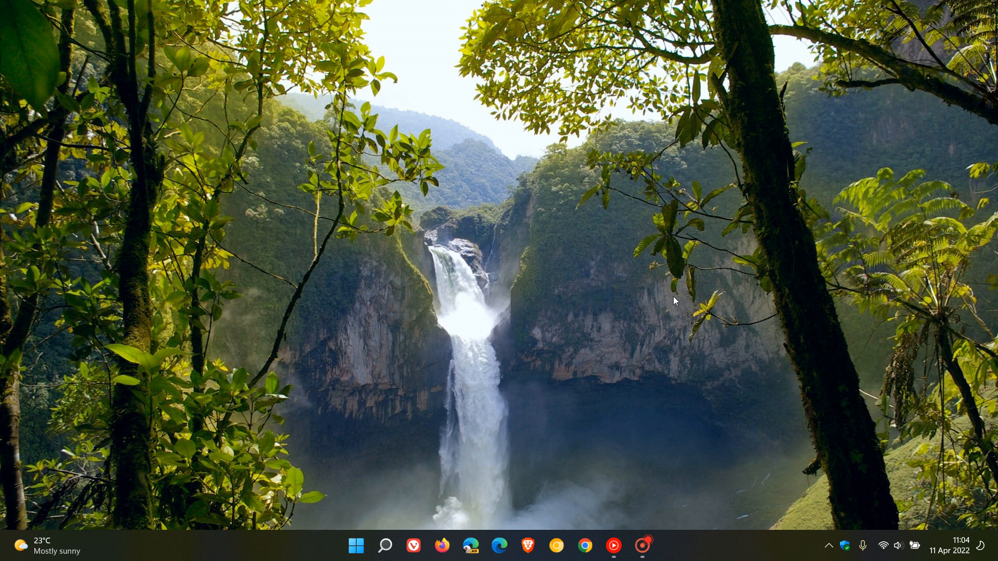
mouse_move(598, 83)
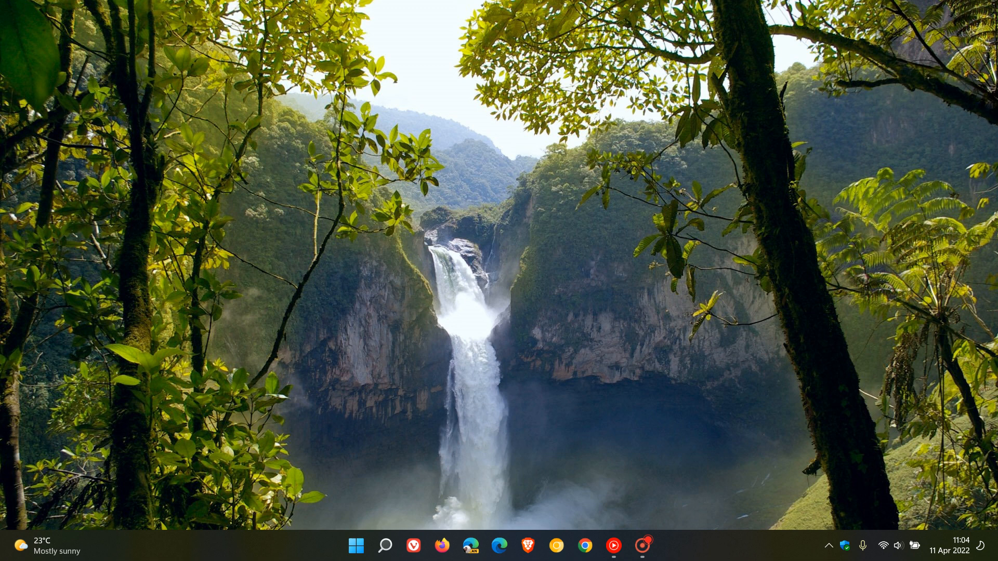
mouse_move(555, 195)
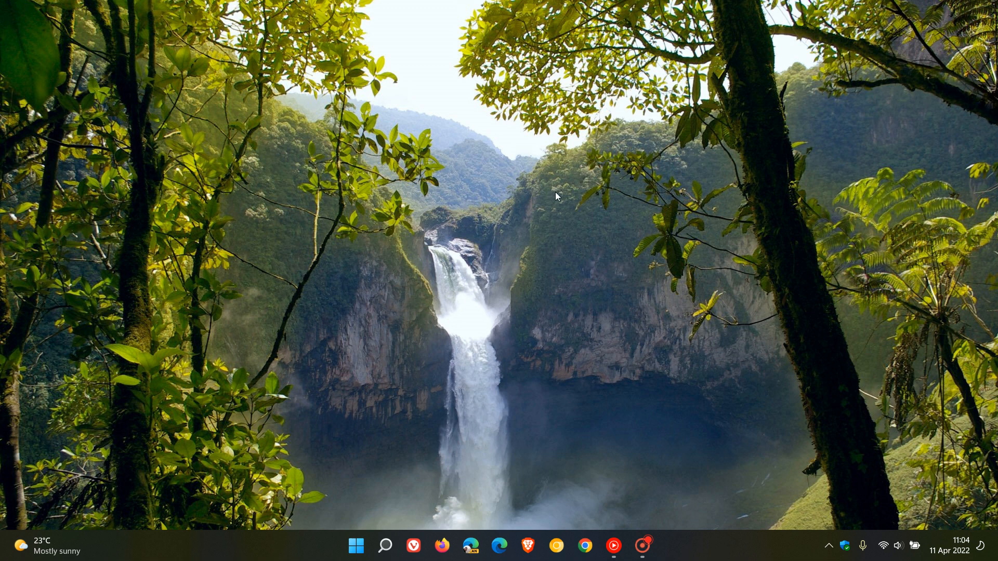
mouse_move(569, 194)
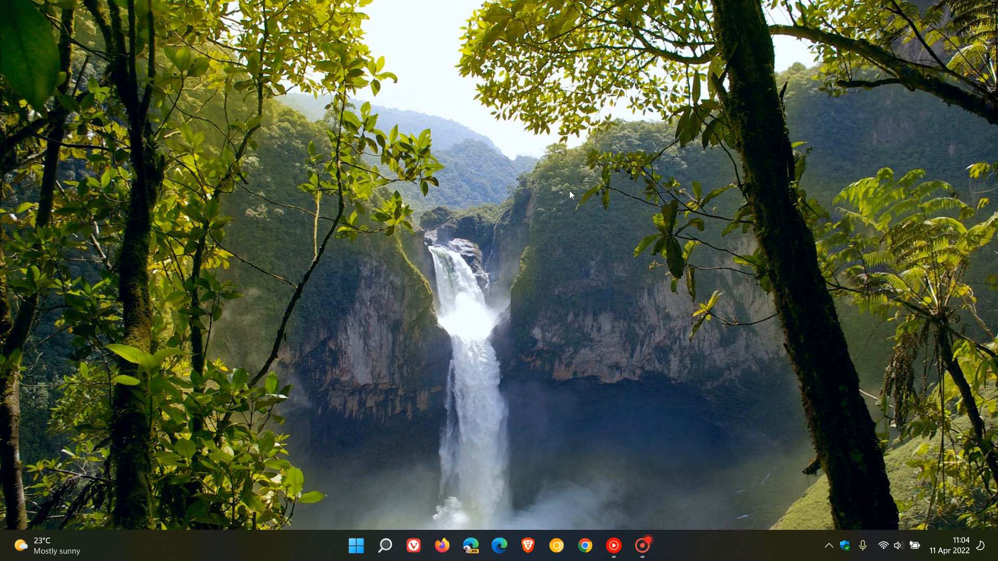
mouse_move(682, 222)
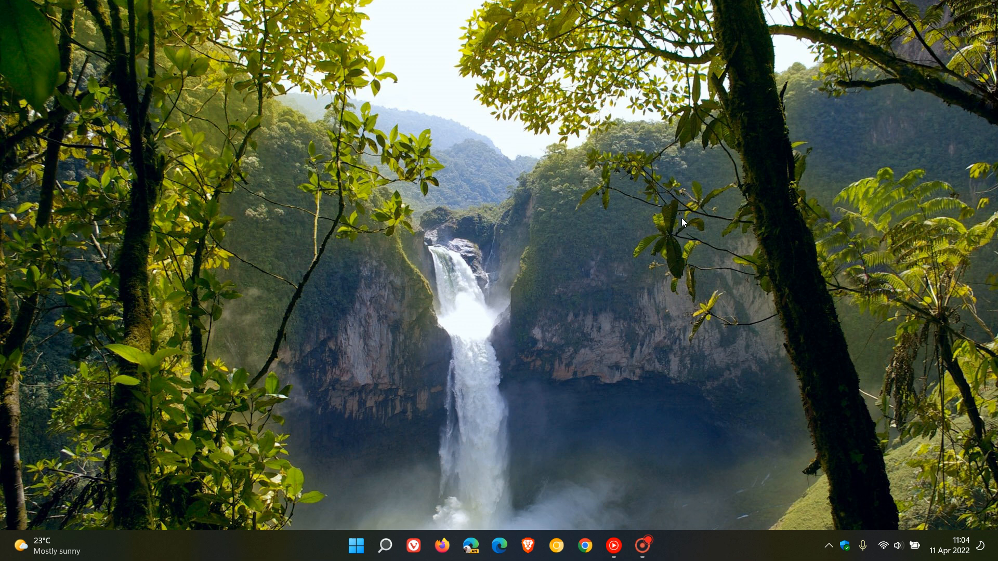
mouse_move(658, 289)
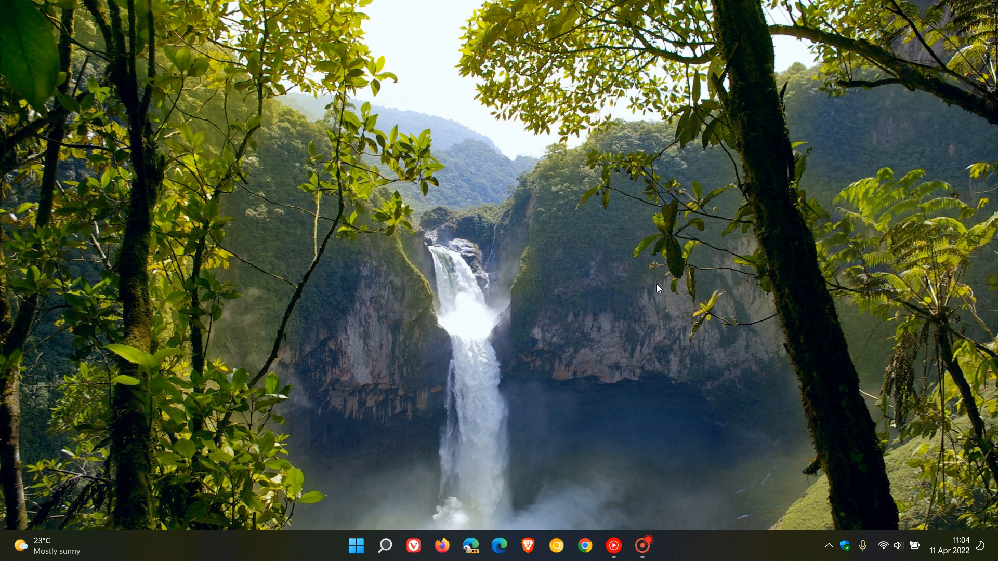
mouse_move(96, 312)
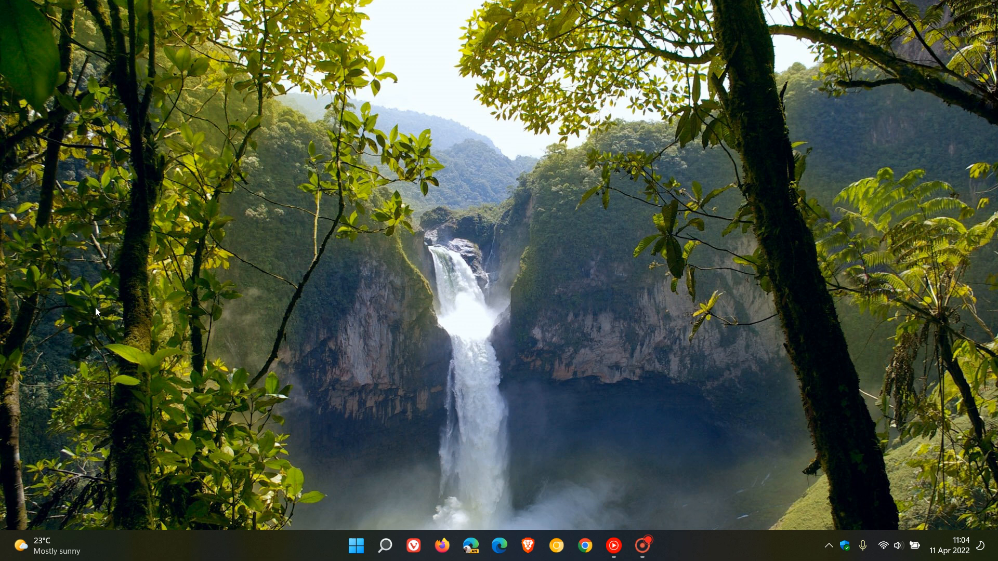
mouse_move(822, 209)
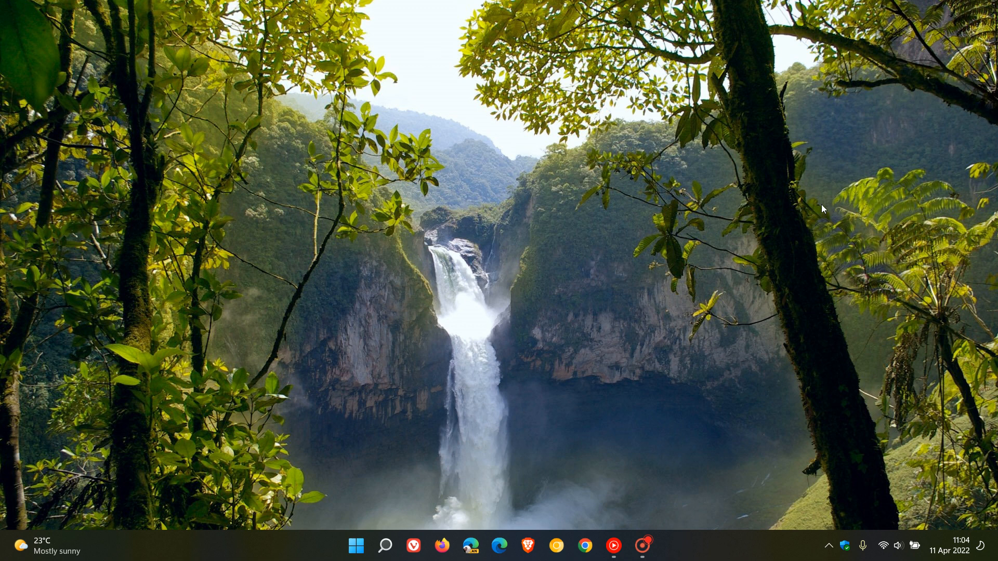
mouse_move(681, 249)
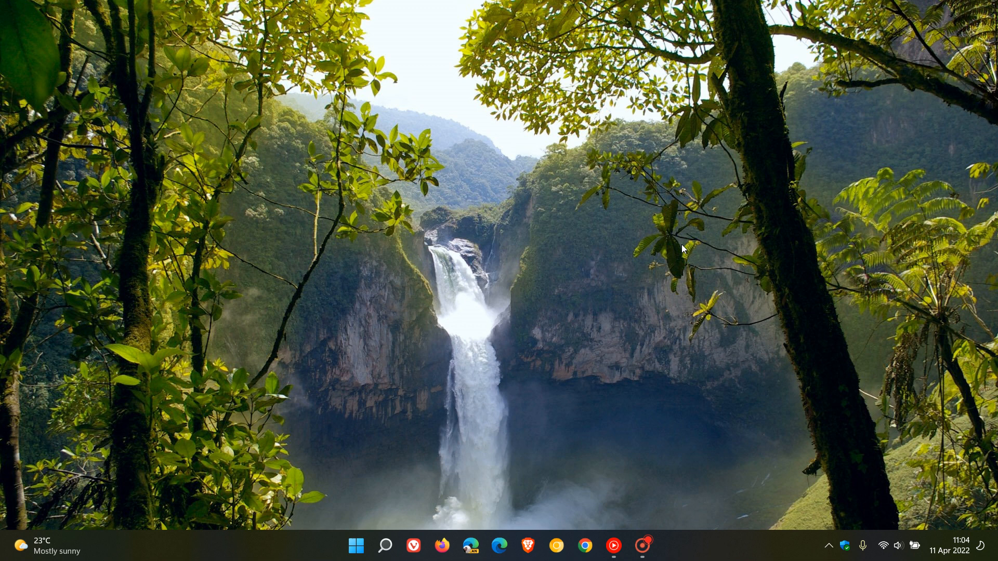
mouse_move(542, 185)
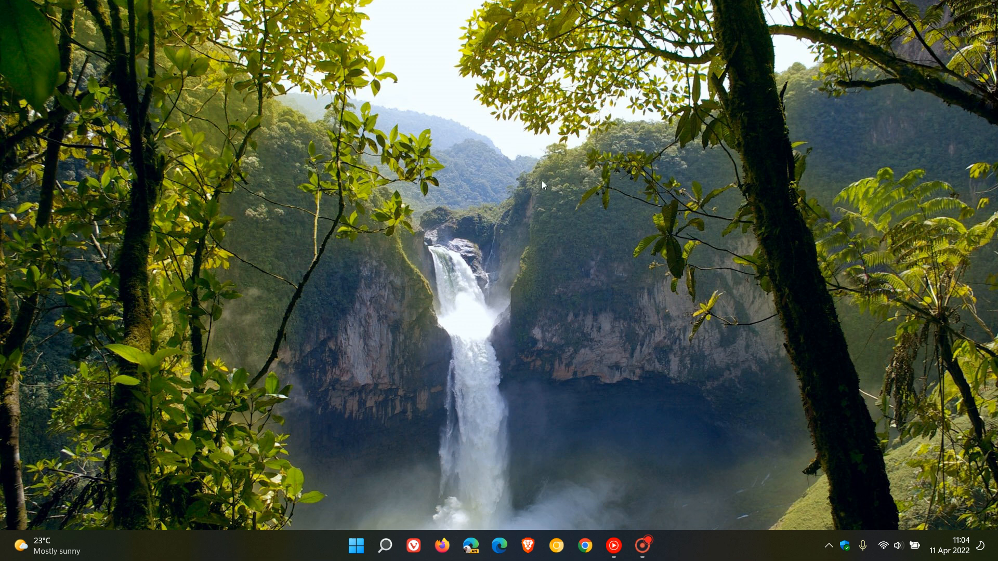
mouse_move(674, 254)
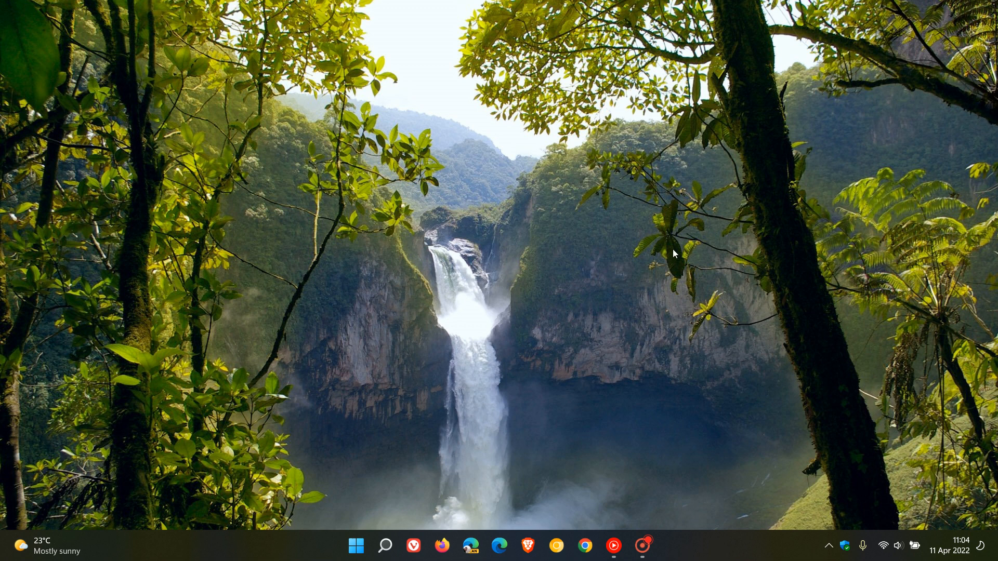